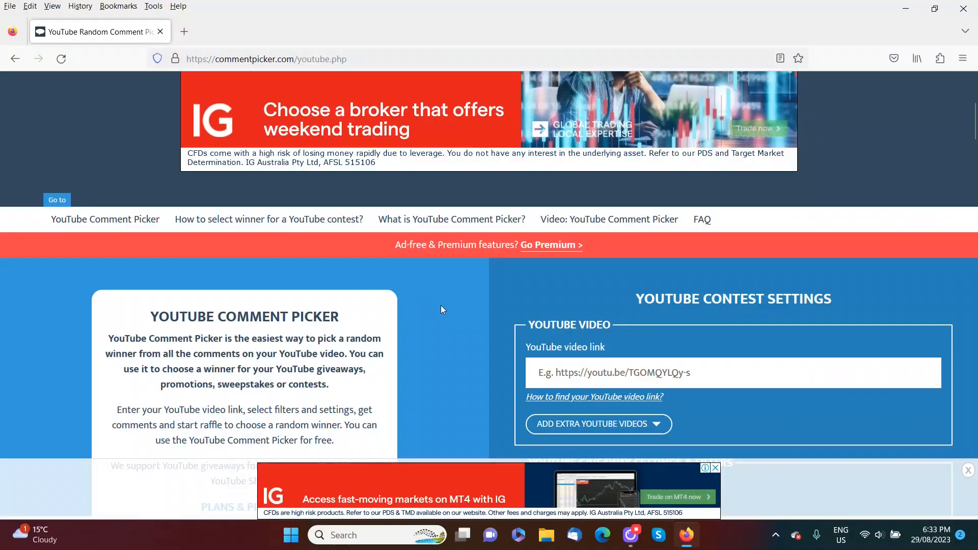
click(686, 372)
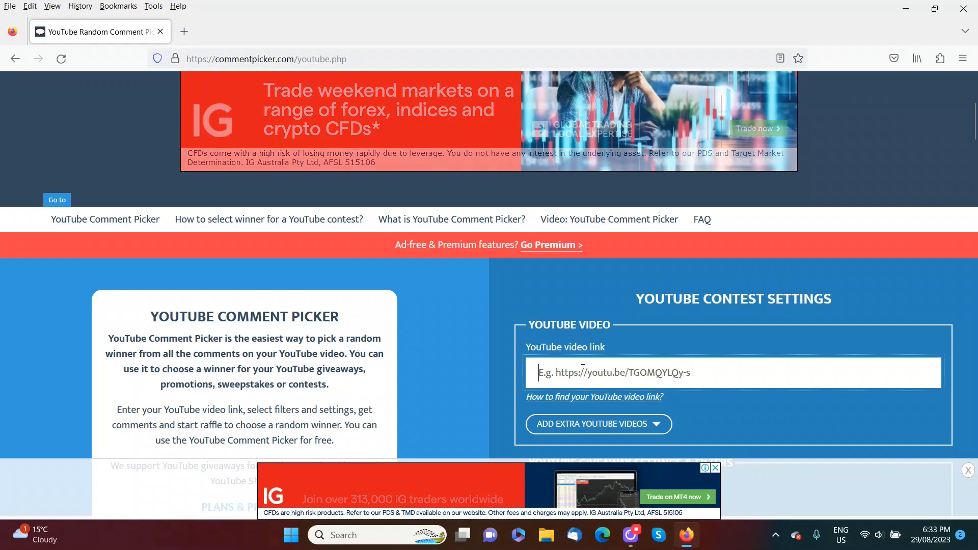
text(https://youtu.be/EXWXYj7gyIs)
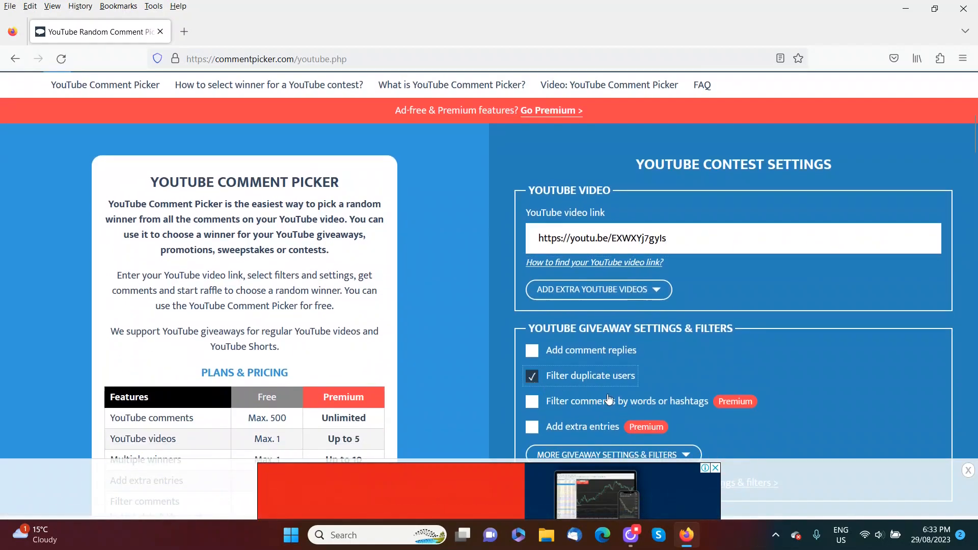
scroll(down, 3)
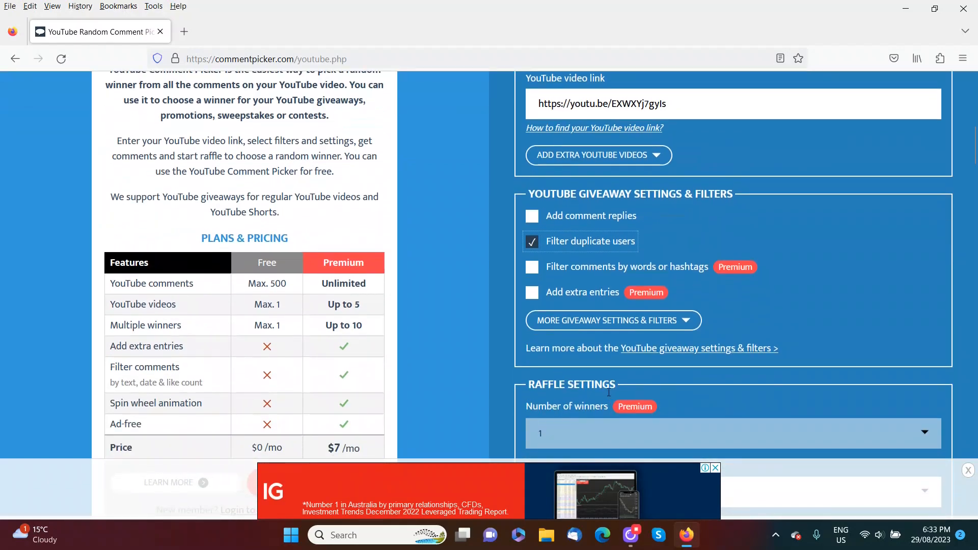
scroll(down, 3)
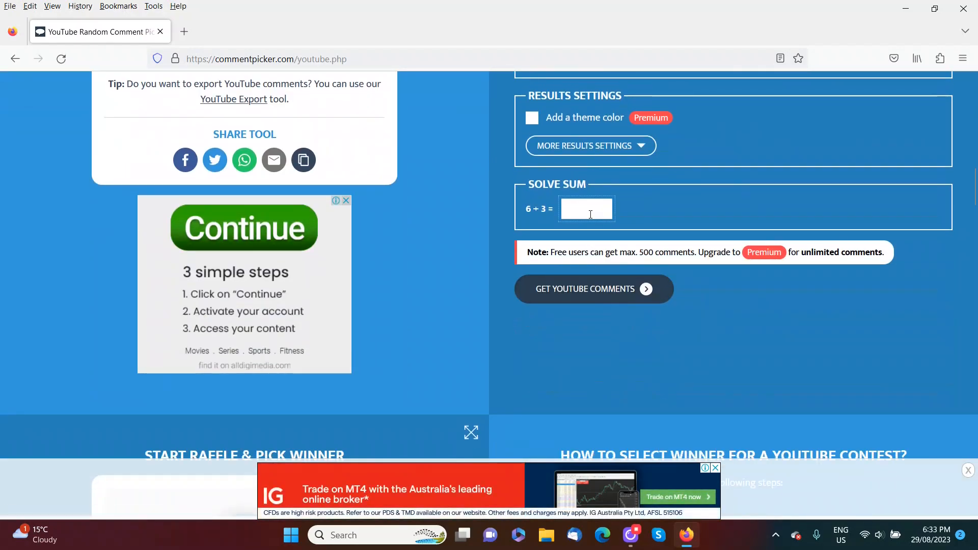
Fetch the video's 57 comments and draw Black Coffee & Wildflowers as the first winner.
click(593, 289)
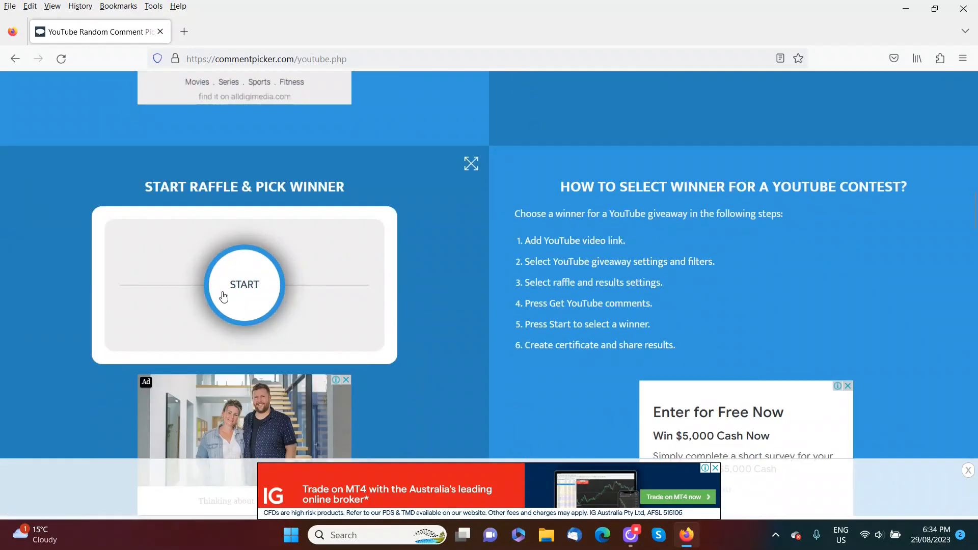
click(245, 285)
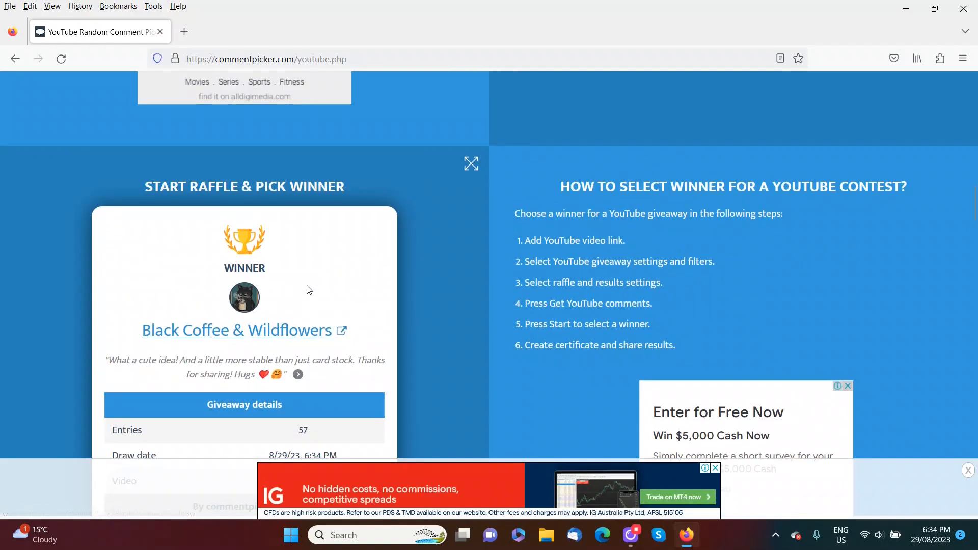
scroll(down, 3)
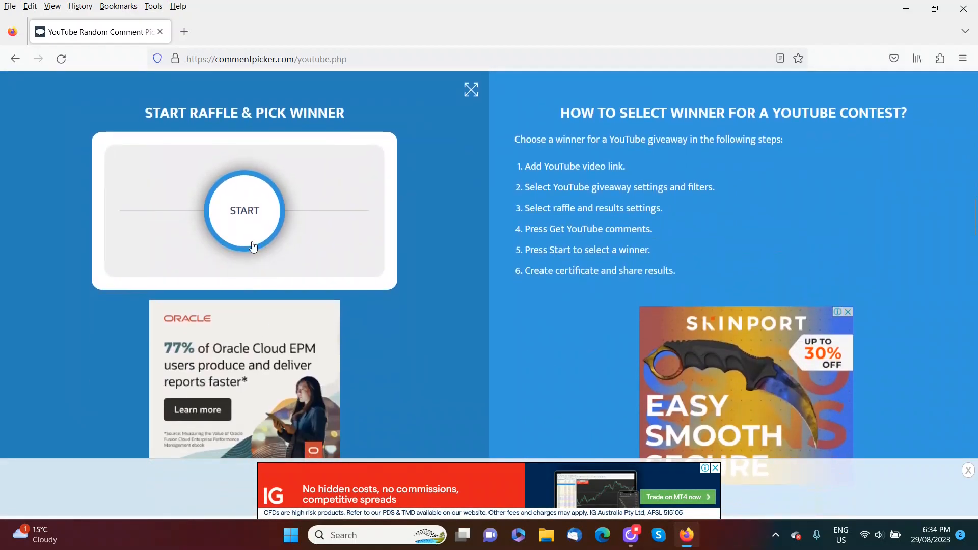
click(244, 210)
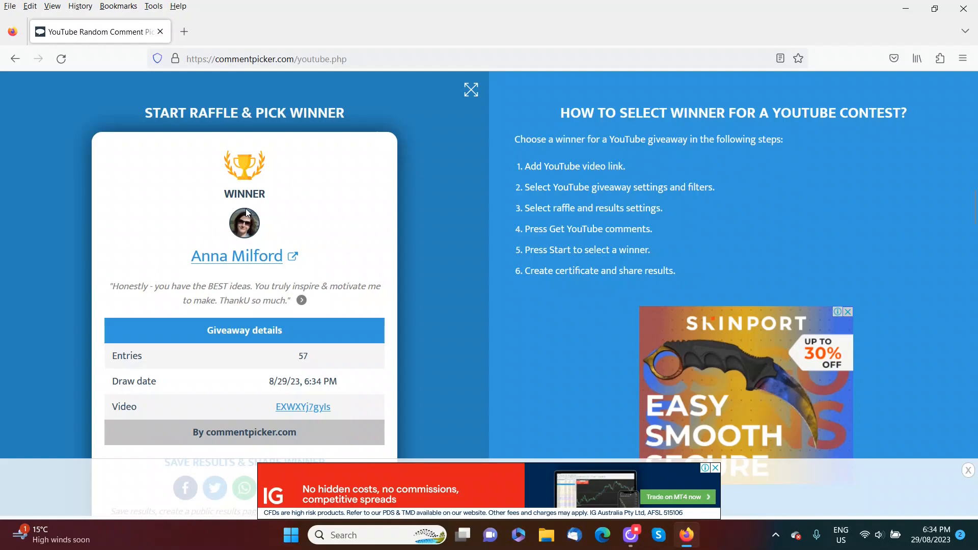
scroll(down, 3)
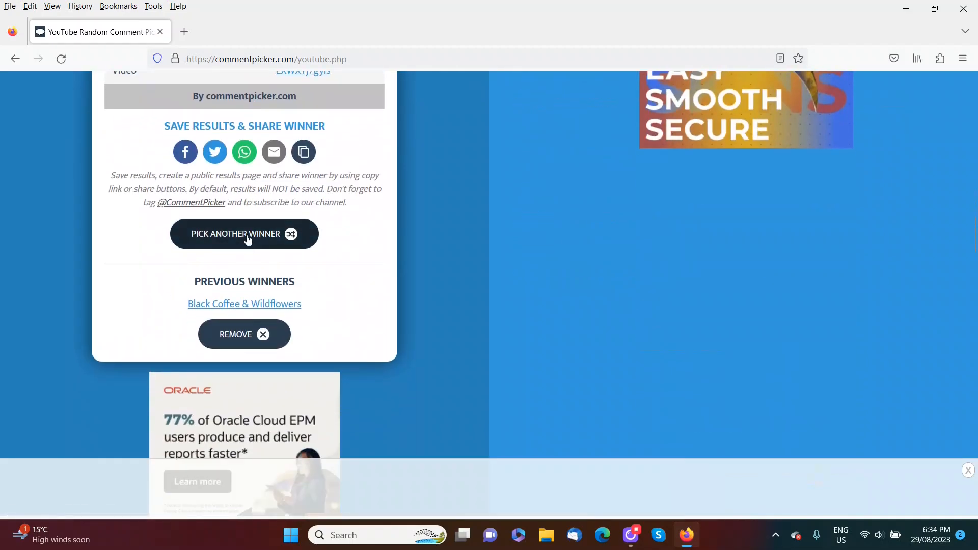
click(244, 233)
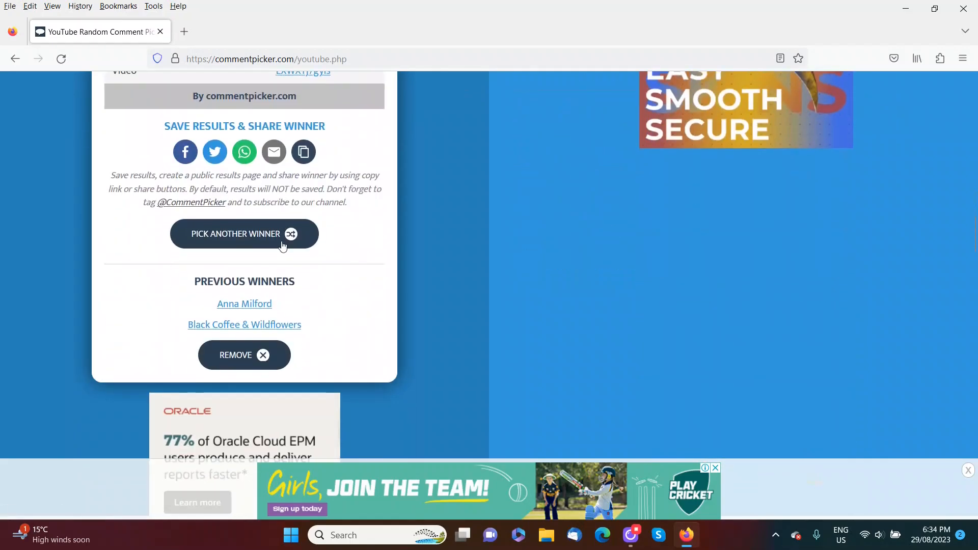
click(244, 234)
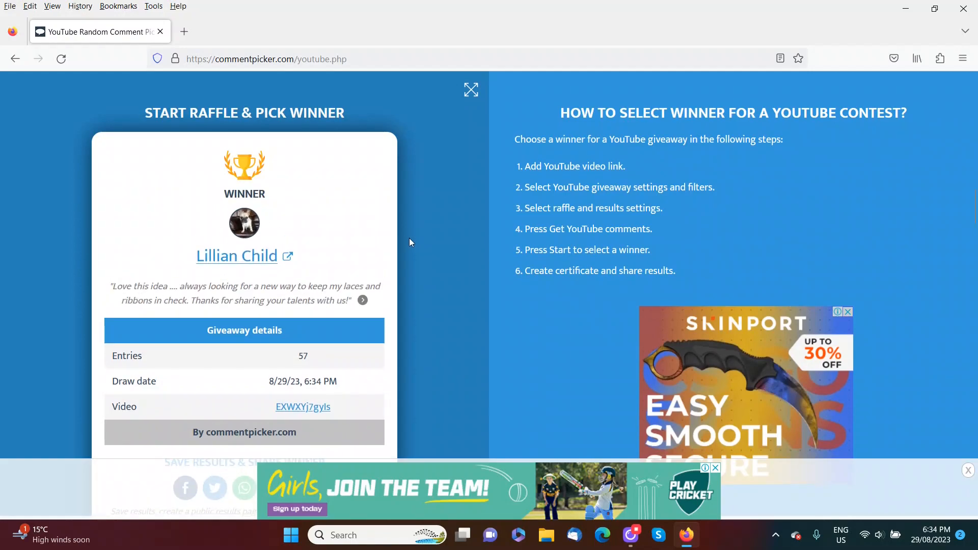
scroll(down, 3)
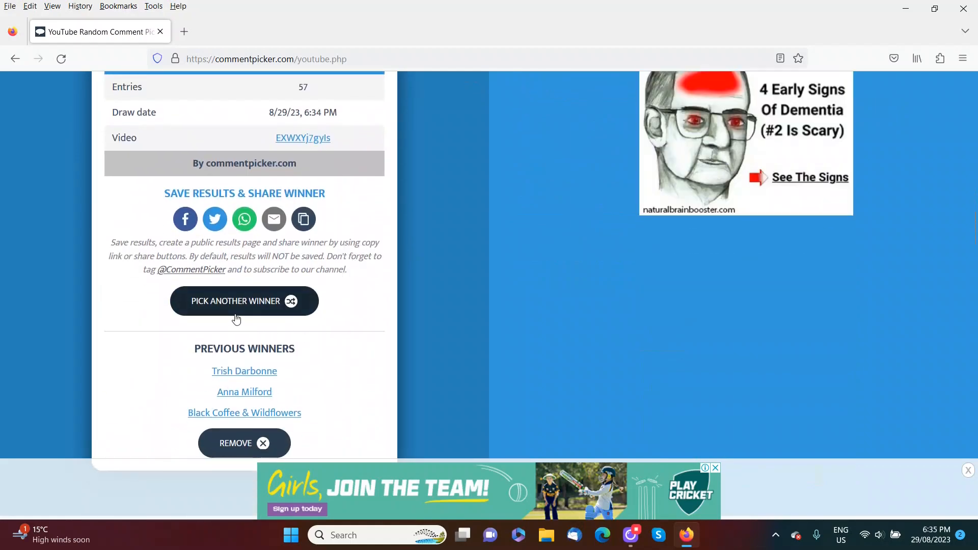
click(244, 301)
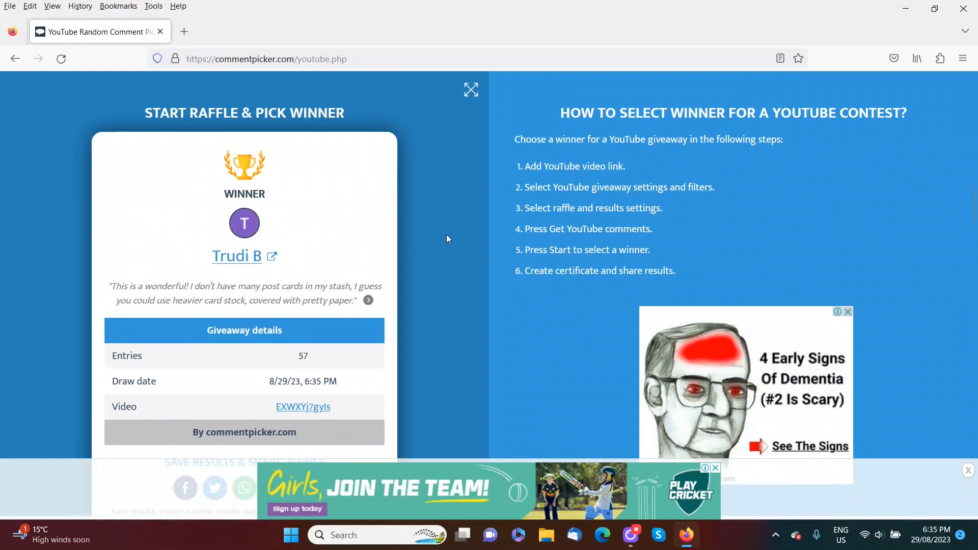
mouse_move(437, 267)
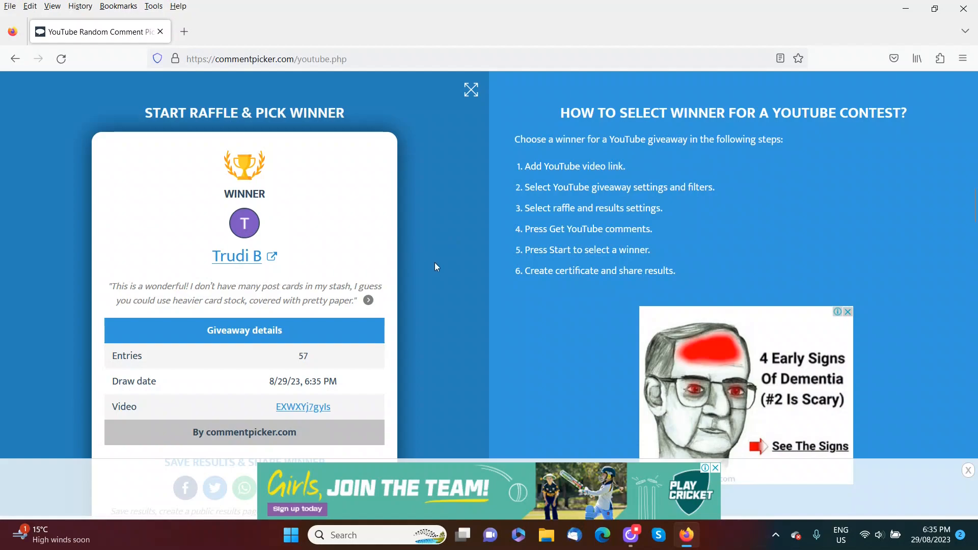